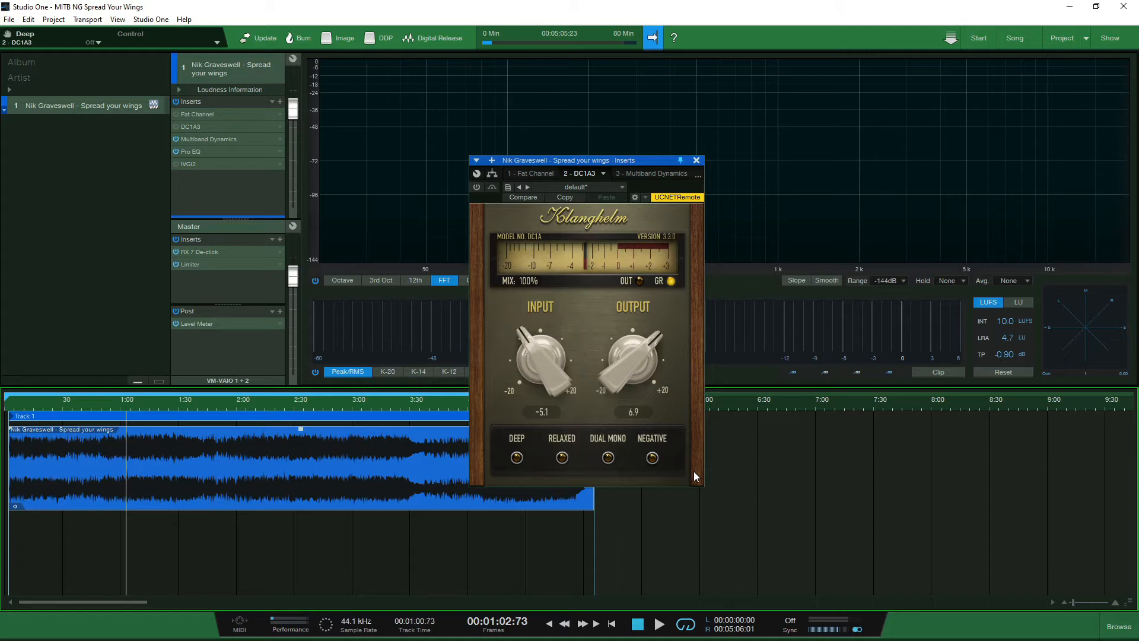
Play the song and A/B the DC1A3 compressor bypassed versus active three times, ending active.
{"action": "left_click", "coordinate": [658, 623]}
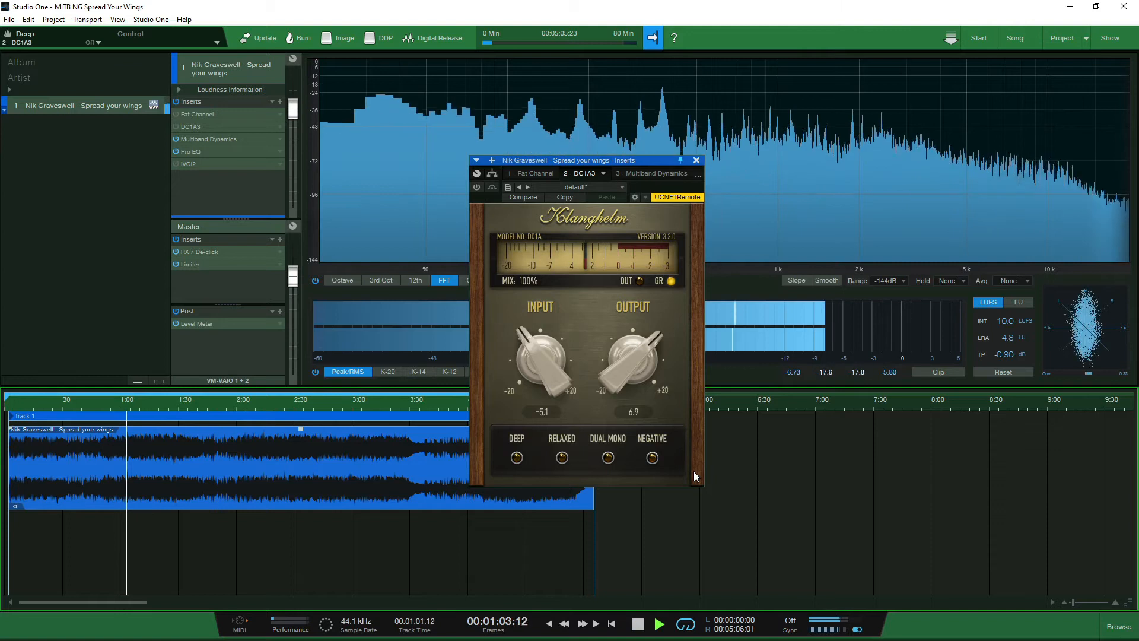
{"action": "left_click", "coordinate": [477, 186]}
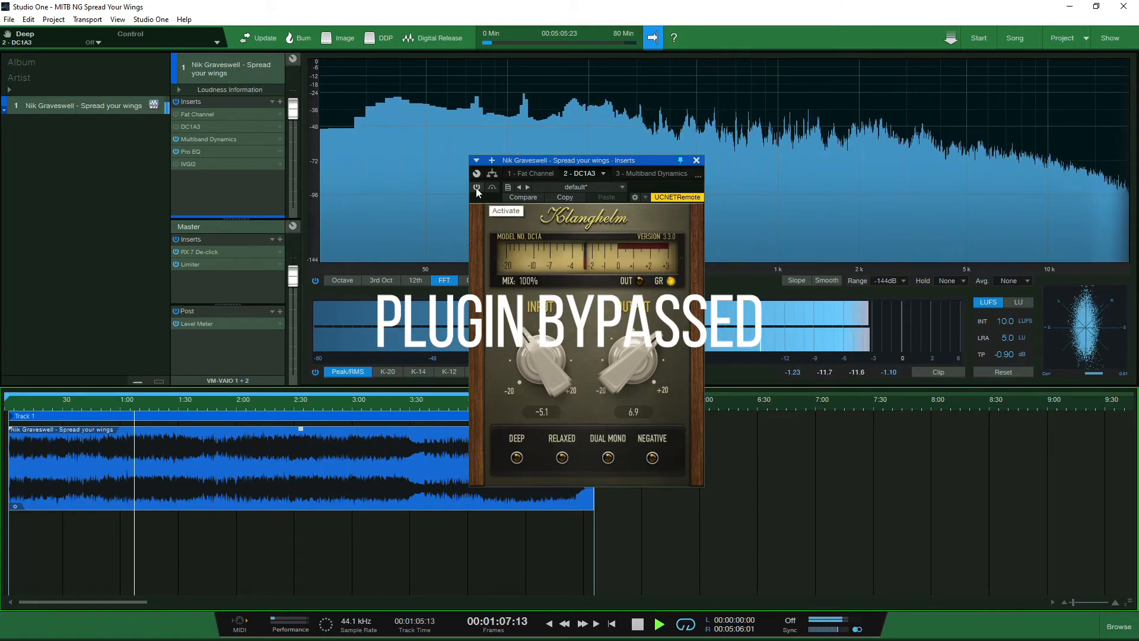
{"action": "left_click", "coordinate": [476, 190]}
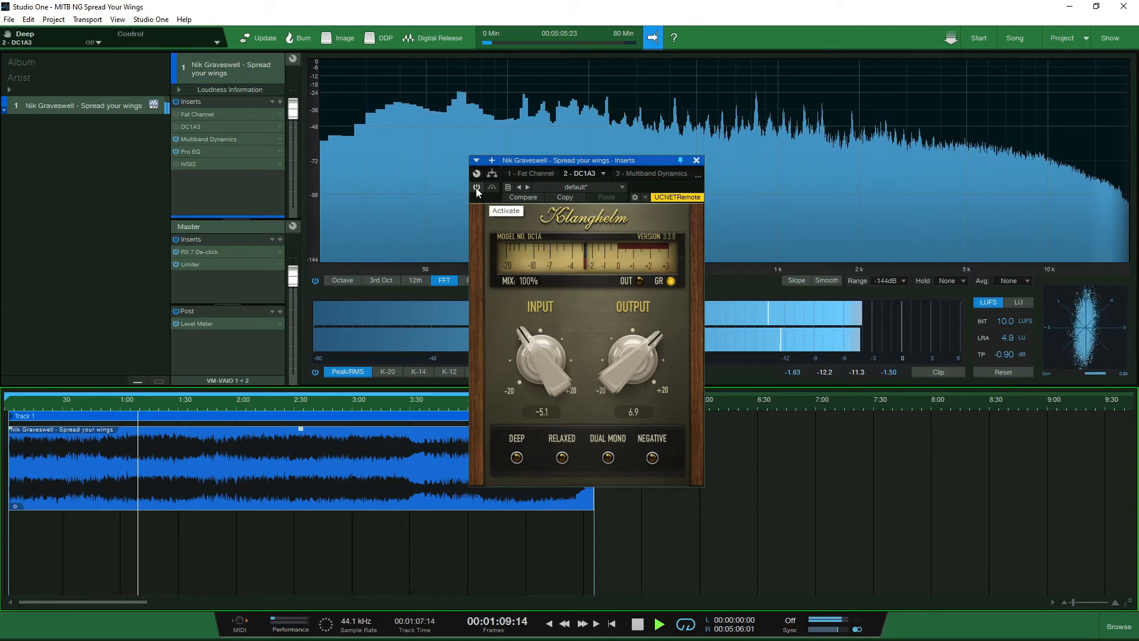
{"action": "left_click", "coordinate": [476, 188]}
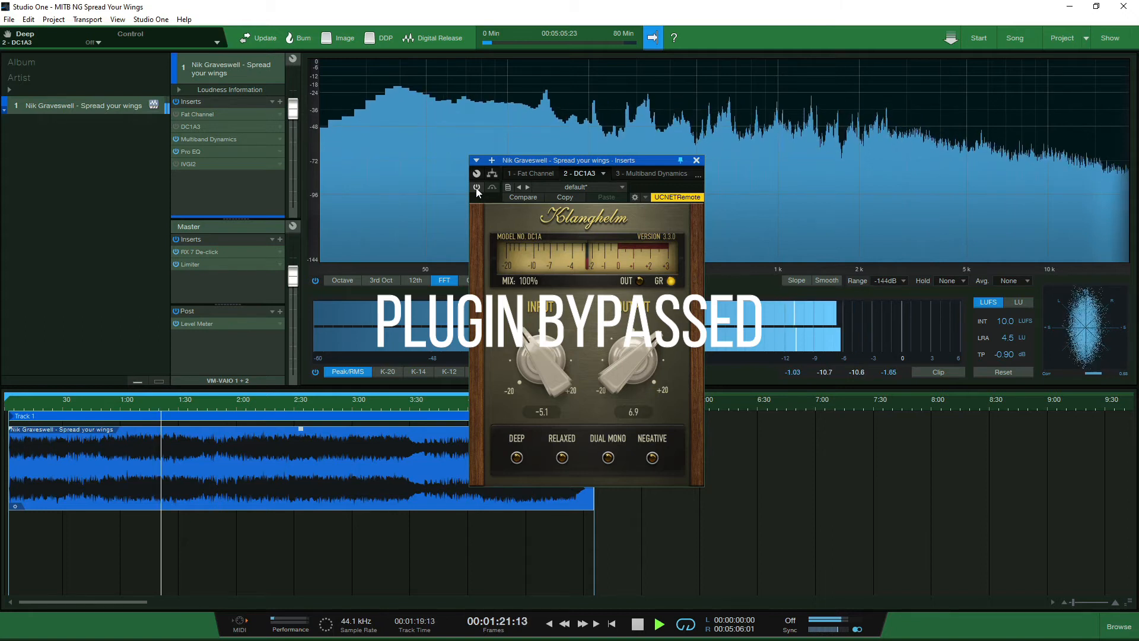
{"action": "left_click", "coordinate": [475, 188]}
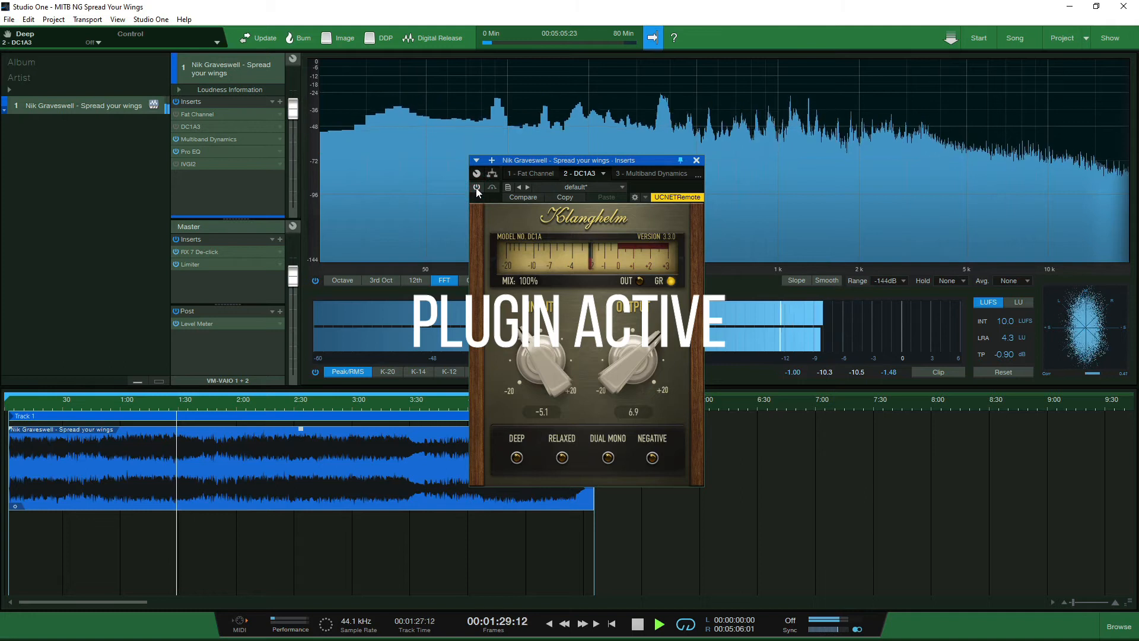
{"action": "left_click", "coordinate": [476, 189]}
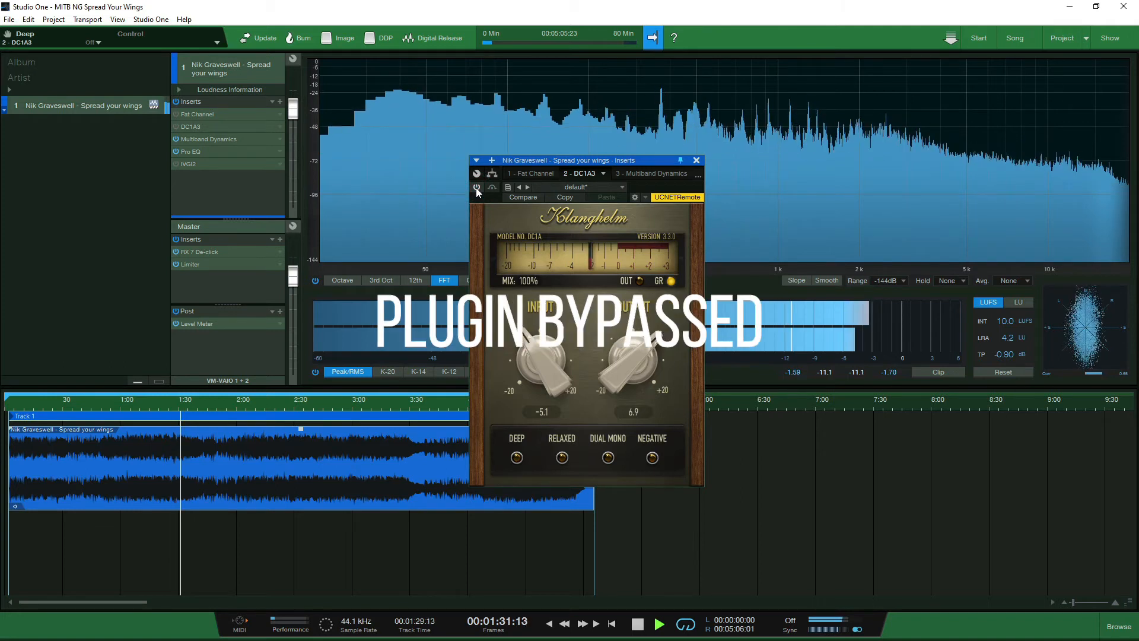
{"action": "left_click", "coordinate": [476, 189]}
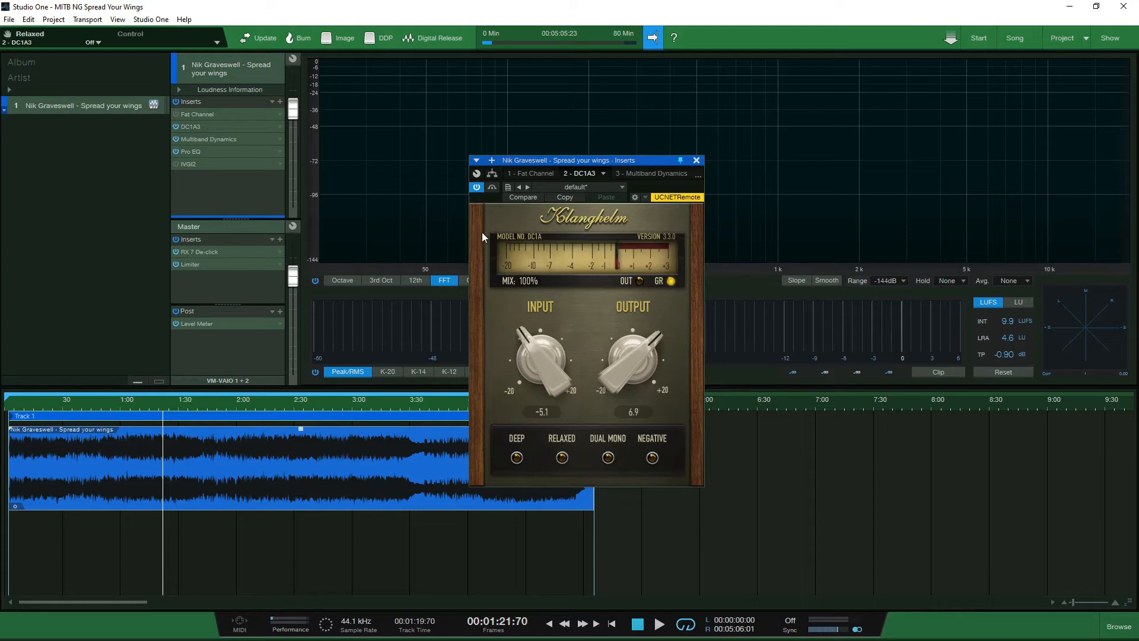
{"action": "mouse_move", "coordinate": [480, 243]}
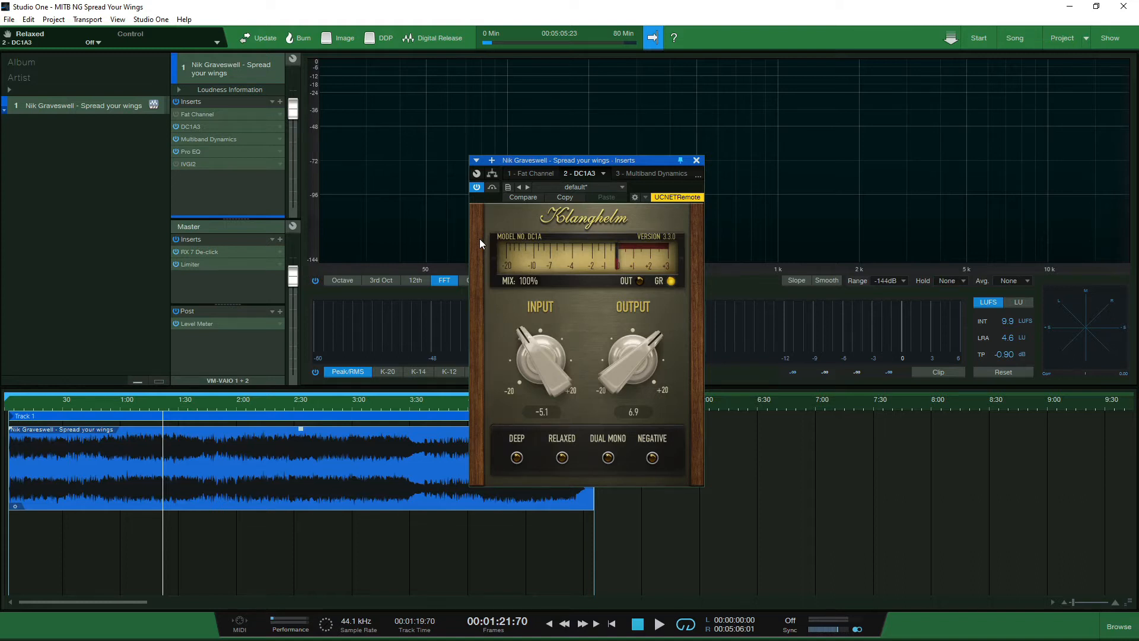
Play from about 1:00 and switch DC1A3's Relaxed mode off and back on to compare.
{"action": "left_click", "coordinate": [123, 405]}
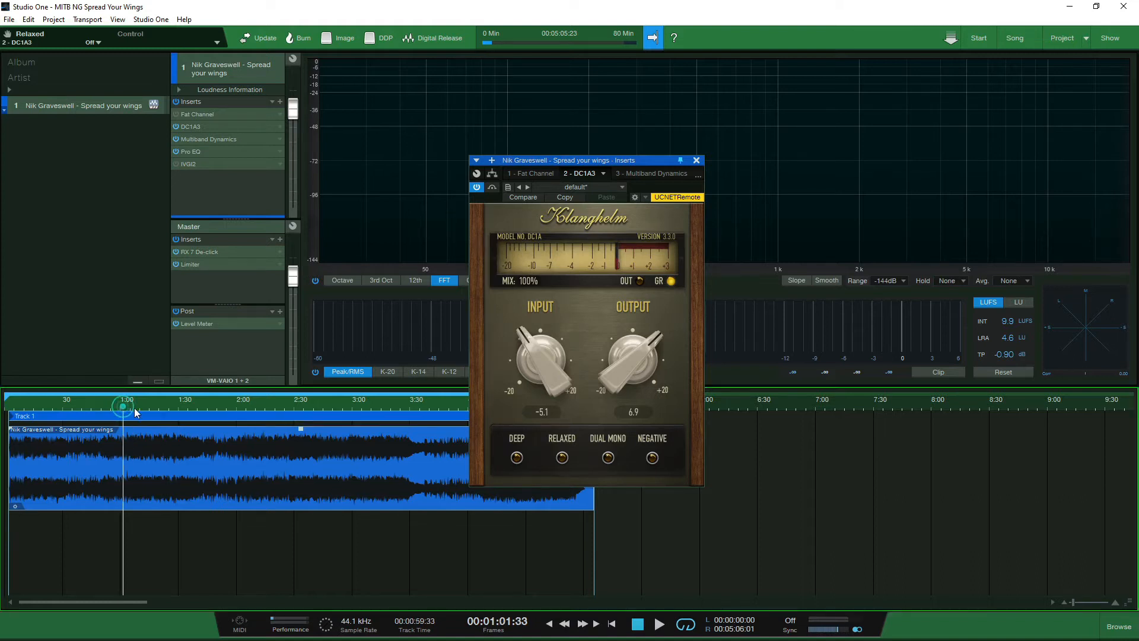
{"action": "left_click", "coordinate": [561, 457]}
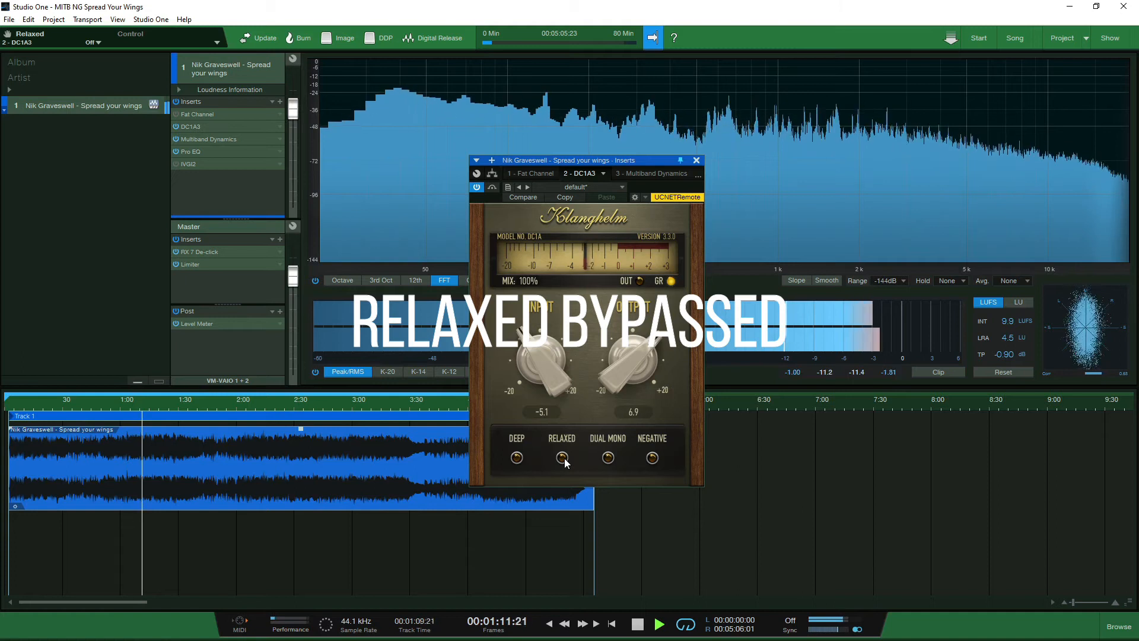
{"action": "left_click", "coordinate": [562, 457]}
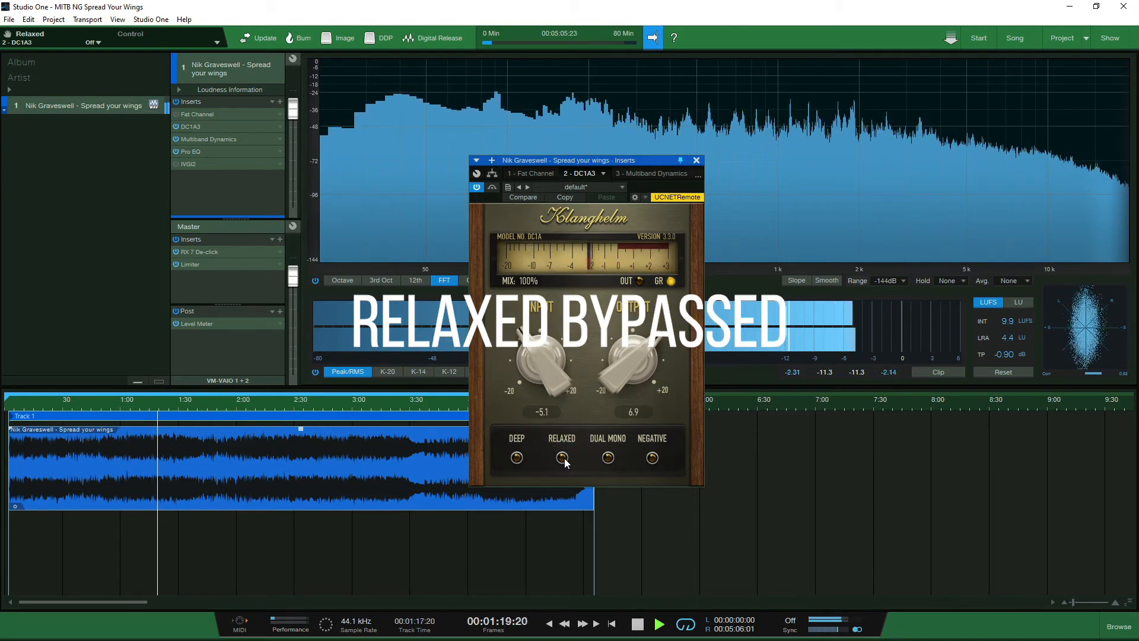
{"action": "left_click", "coordinate": [562, 457]}
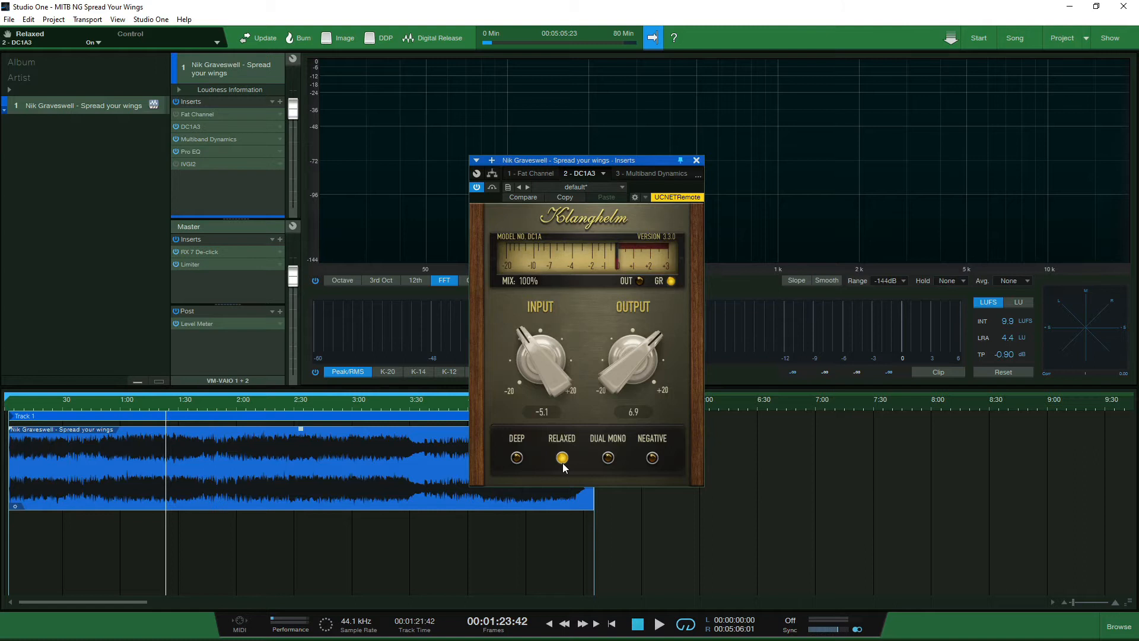
{"action": "mouse_move", "coordinate": [561, 463]}
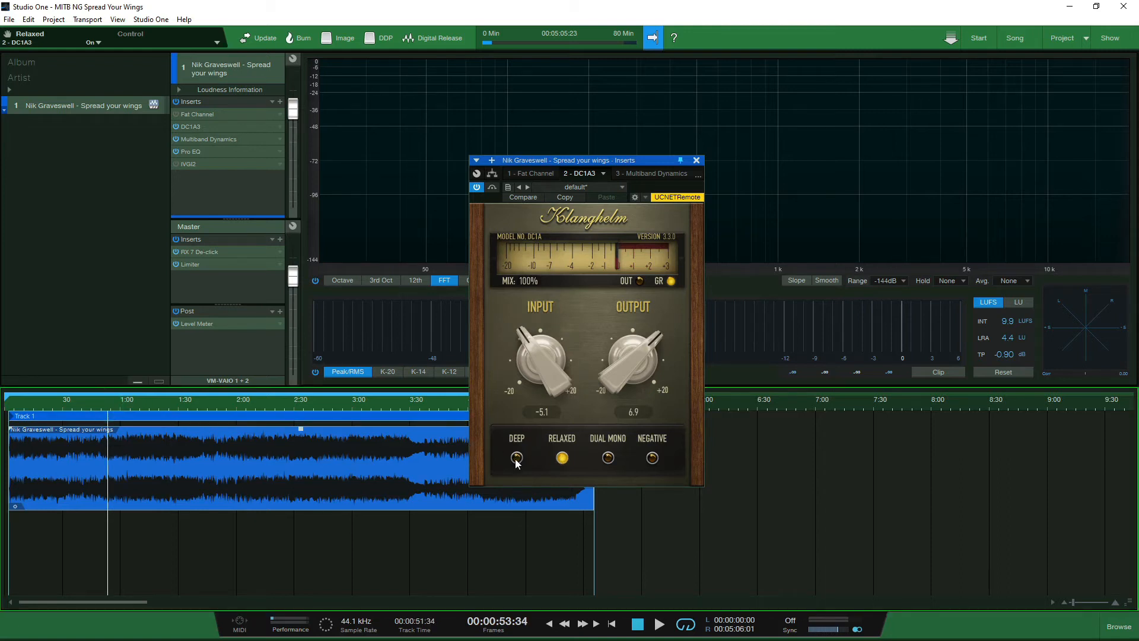
Audition DC1A3's Deep switch on and off during playback, leaving Deep engaged with Relaxed.
{"action": "left_click", "coordinate": [516, 459]}
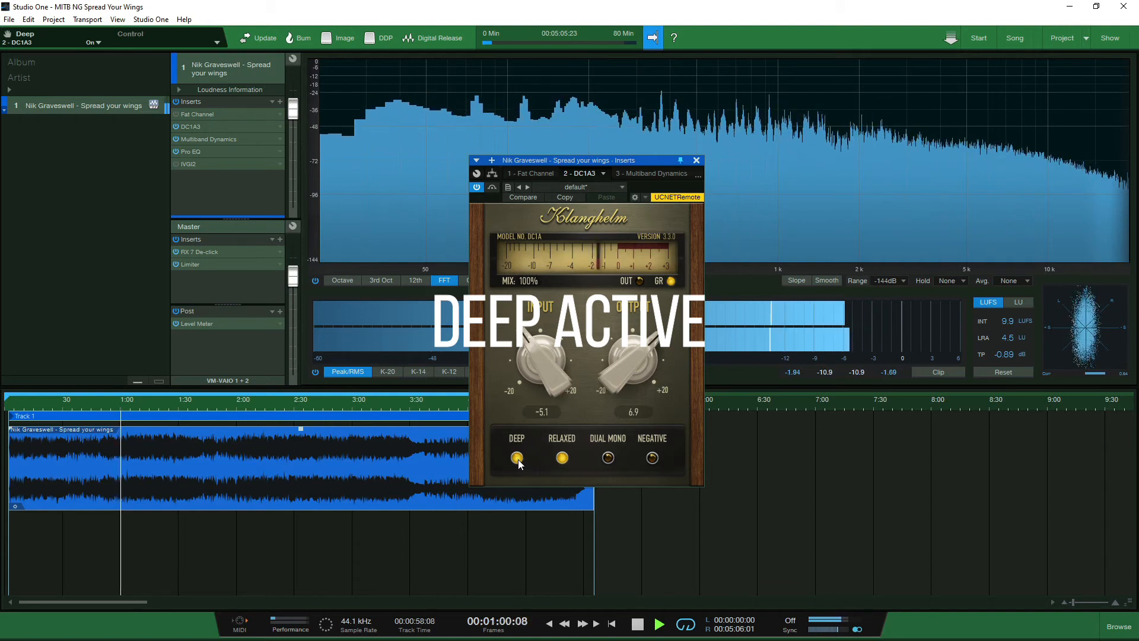
{"action": "left_click", "coordinate": [516, 457]}
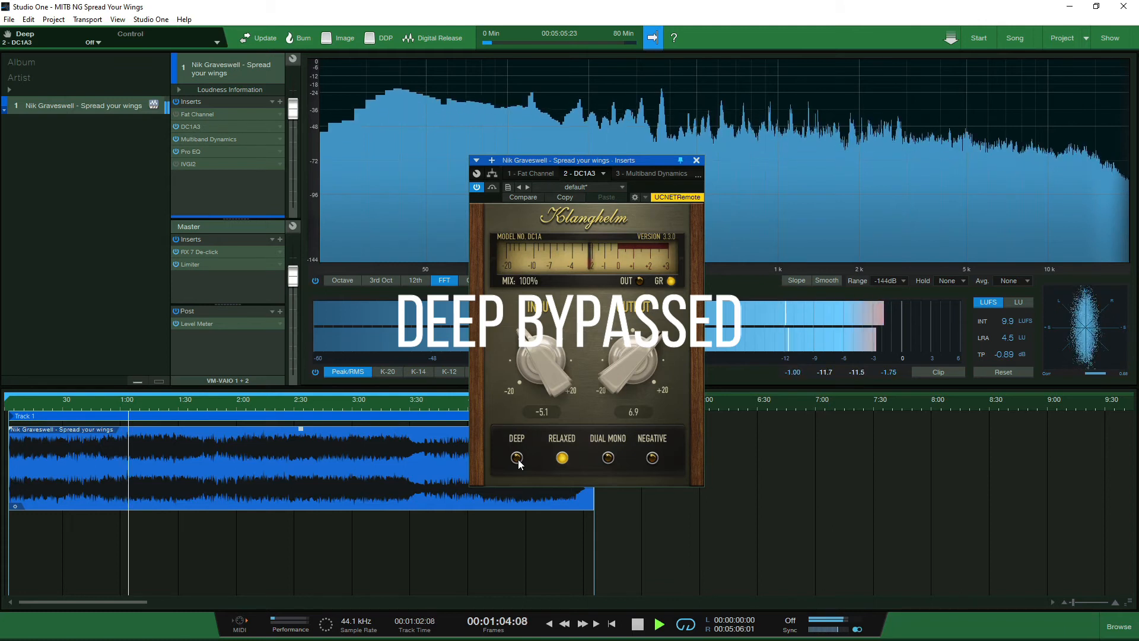
{"action": "left_click", "coordinate": [516, 458]}
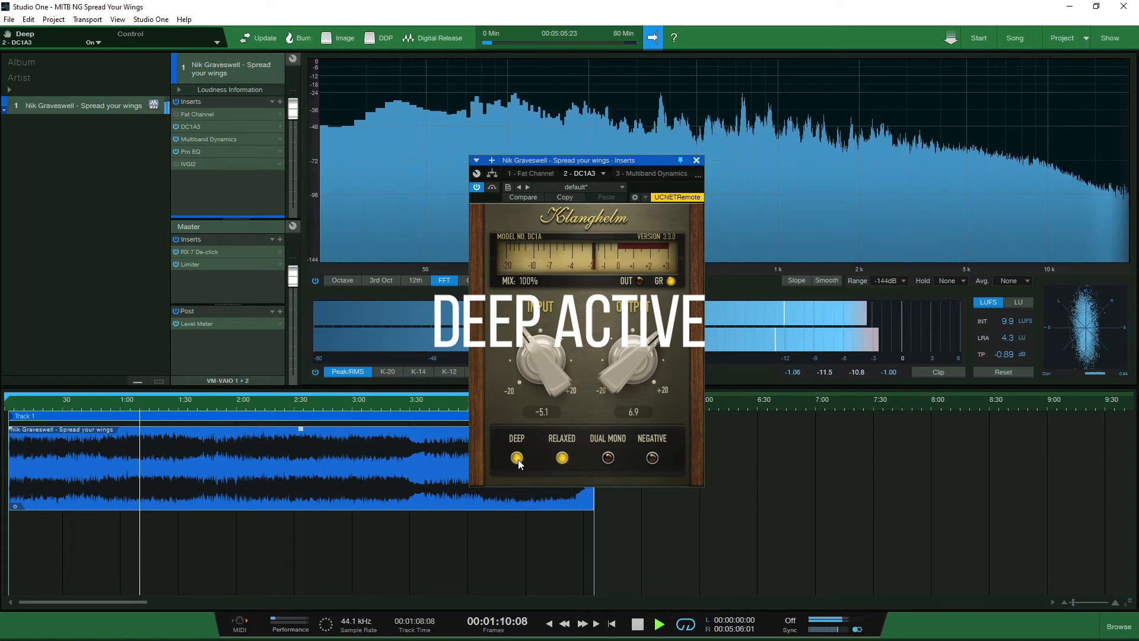
{"action": "left_click", "coordinate": [516, 458]}
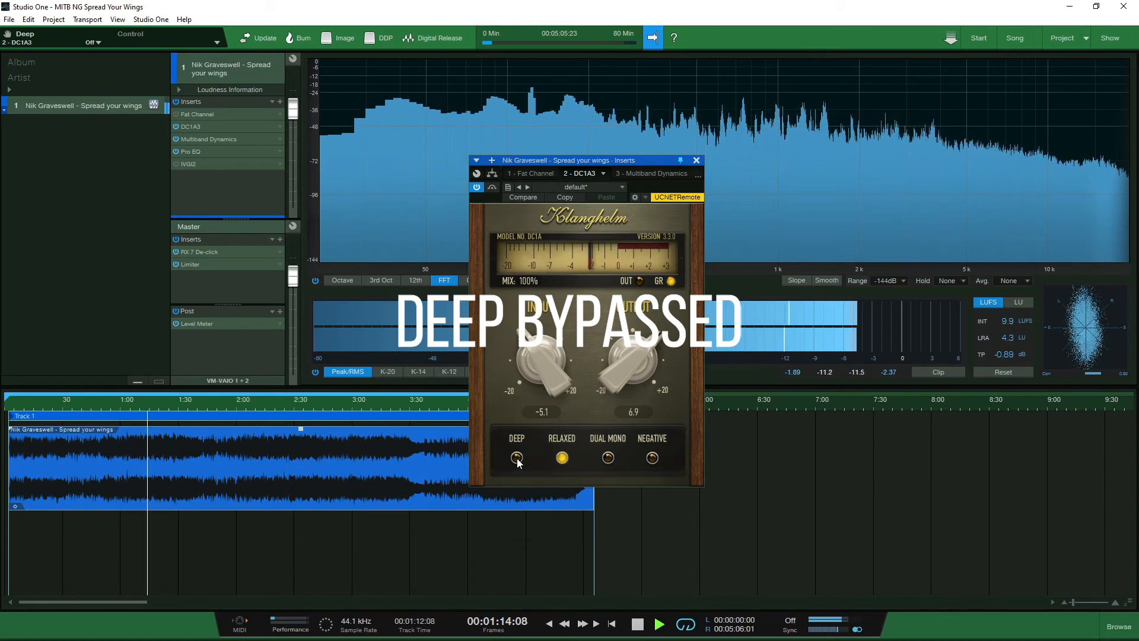
{"action": "left_click", "coordinate": [516, 458]}
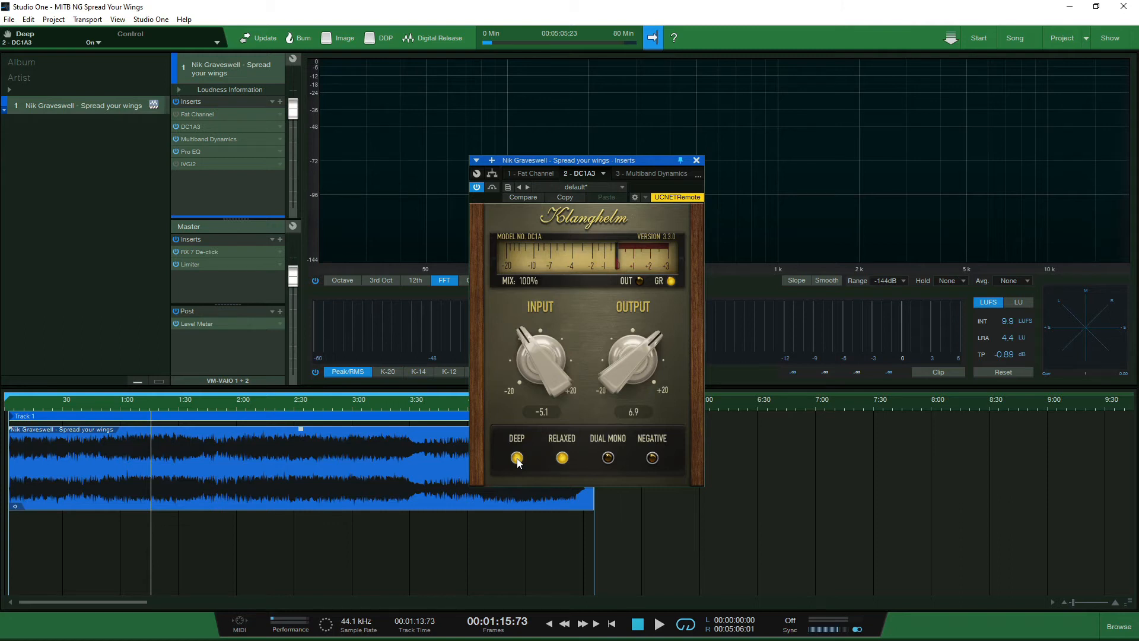
{"action": "left_click", "coordinate": [679, 179]}
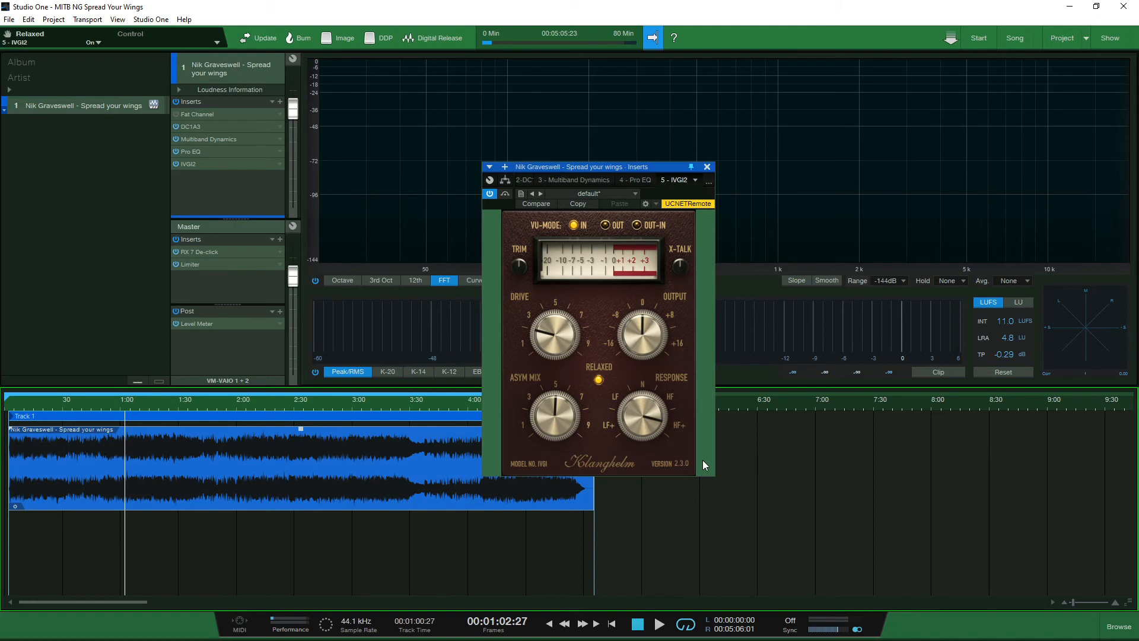
Play the song and A/B the IVGI2 saturation active versus bypassed, ending with it active.
{"action": "left_click", "coordinate": [638, 623]}
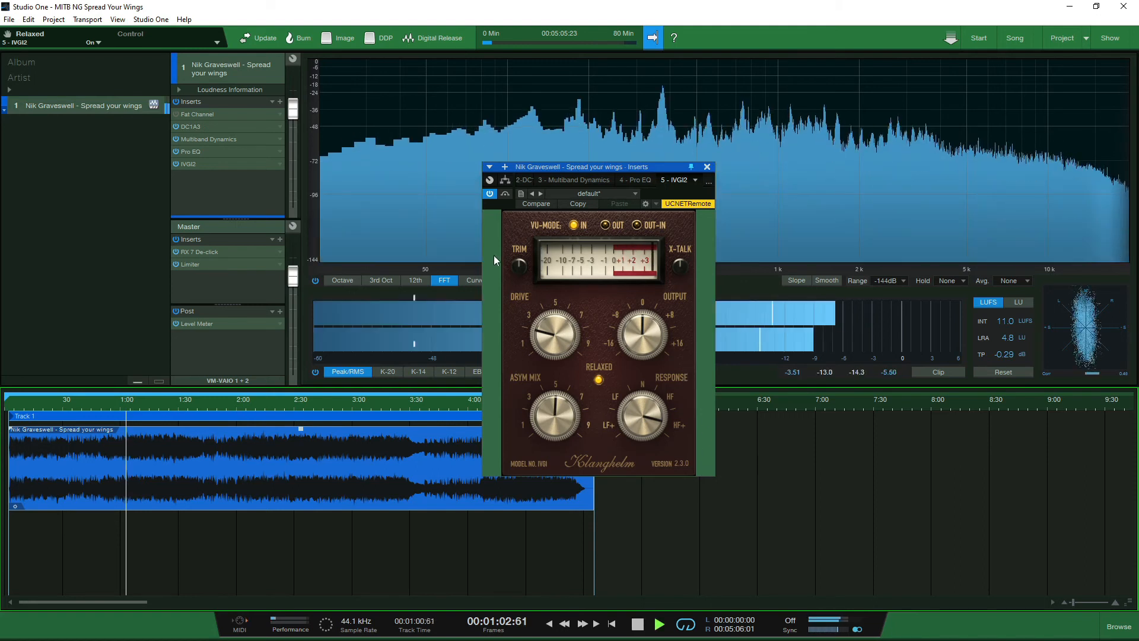
{"action": "left_click", "coordinate": [490, 193]}
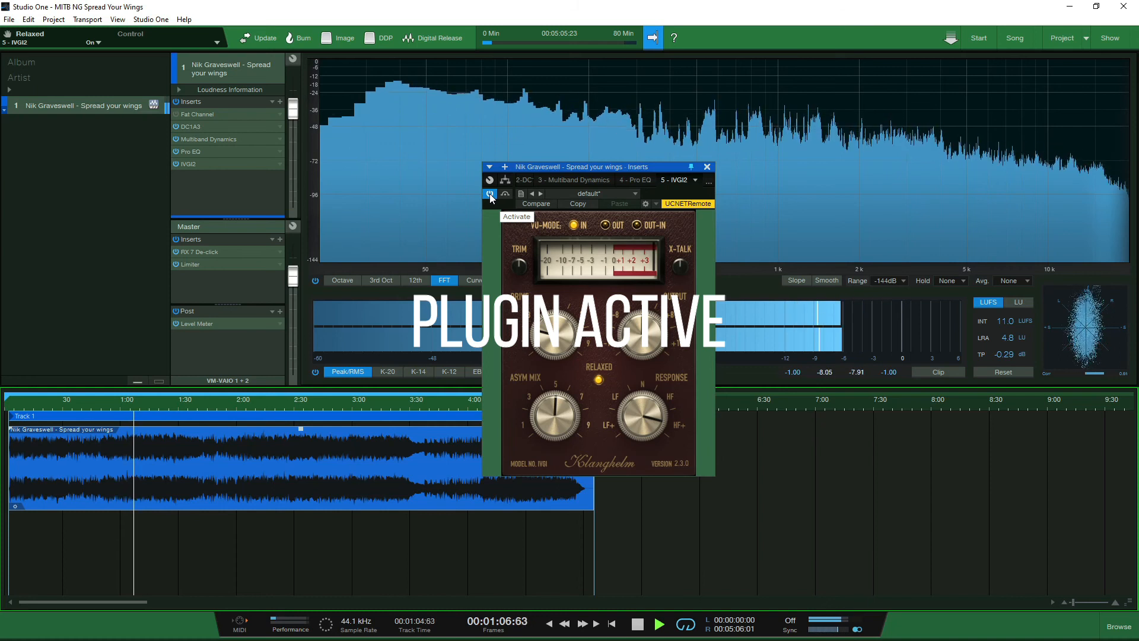
{"action": "left_click", "coordinate": [489, 193]}
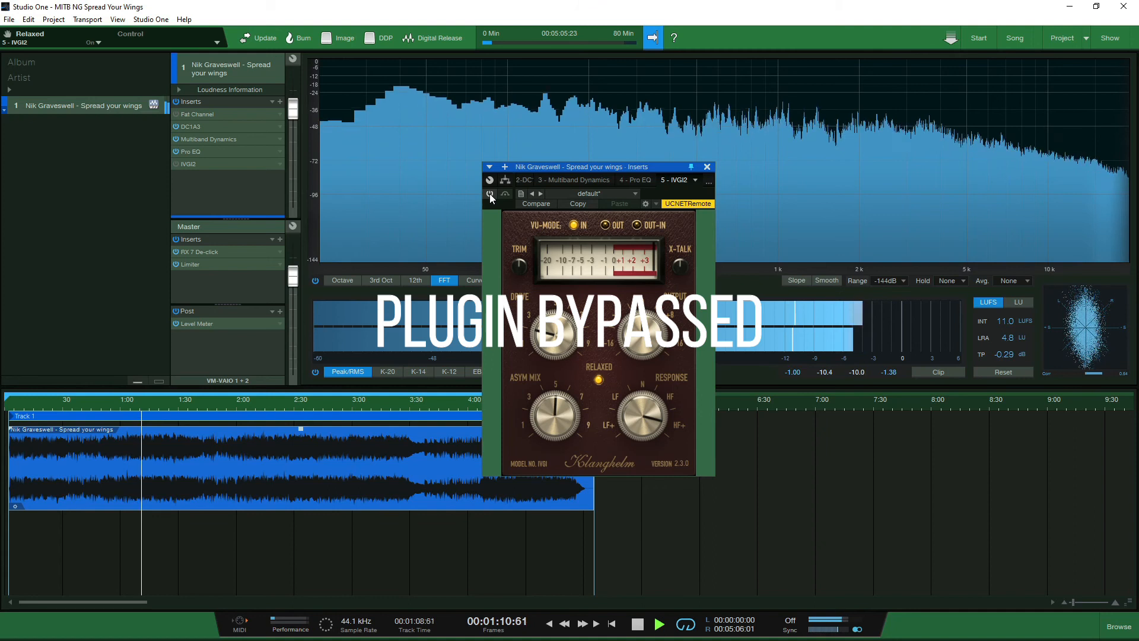
{"action": "left_click", "coordinate": [491, 192]}
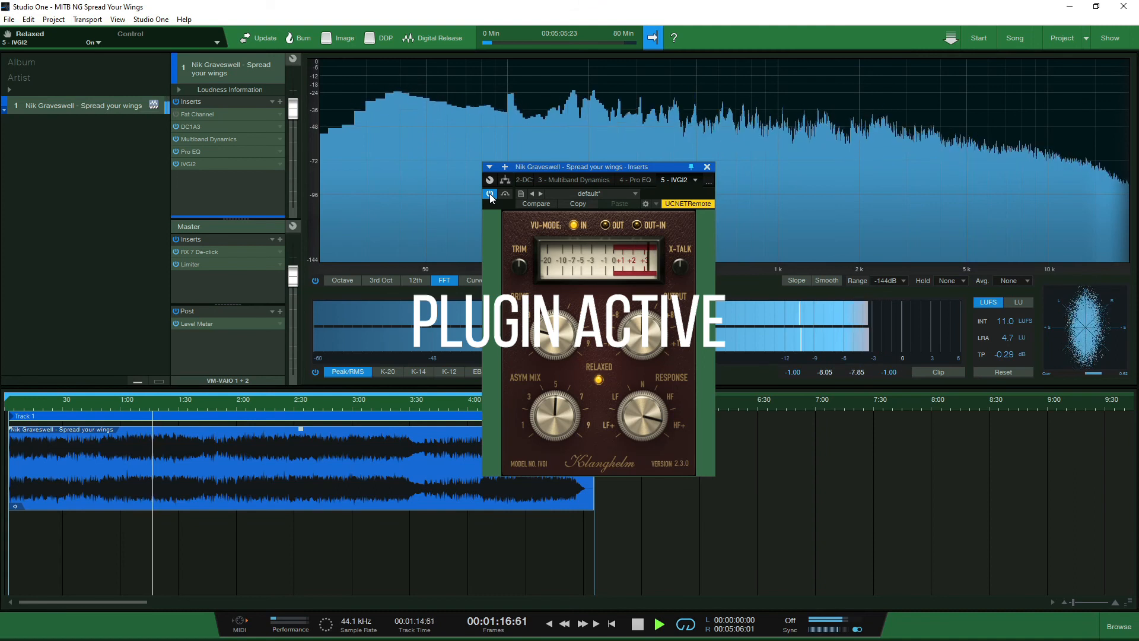
{"action": "left_click", "coordinate": [490, 193]}
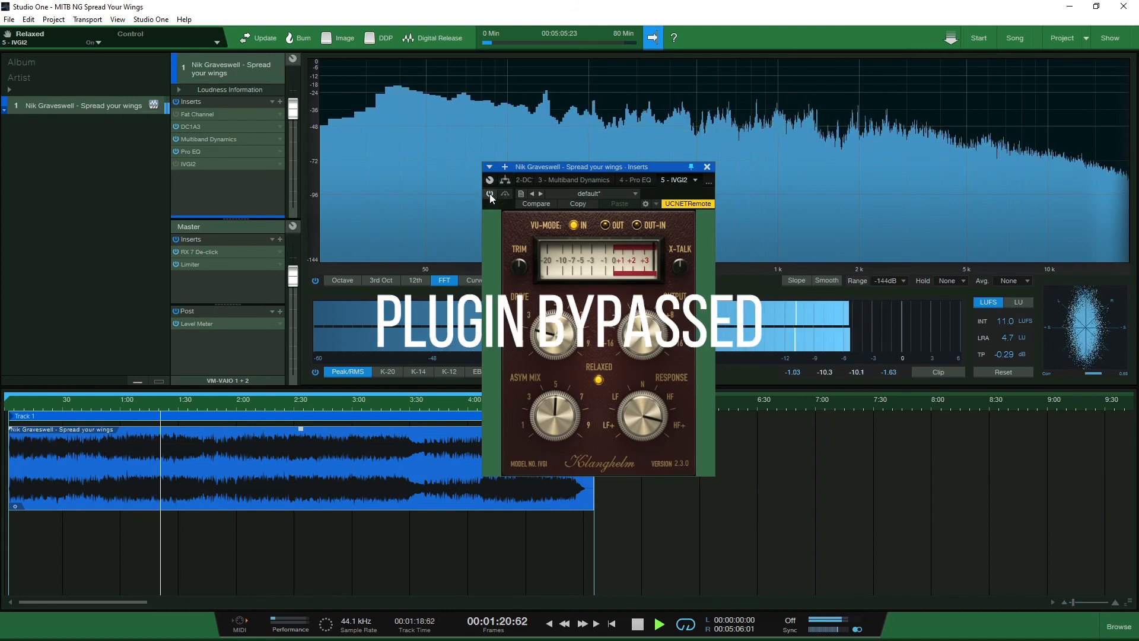
{"action": "left_click", "coordinate": [490, 194]}
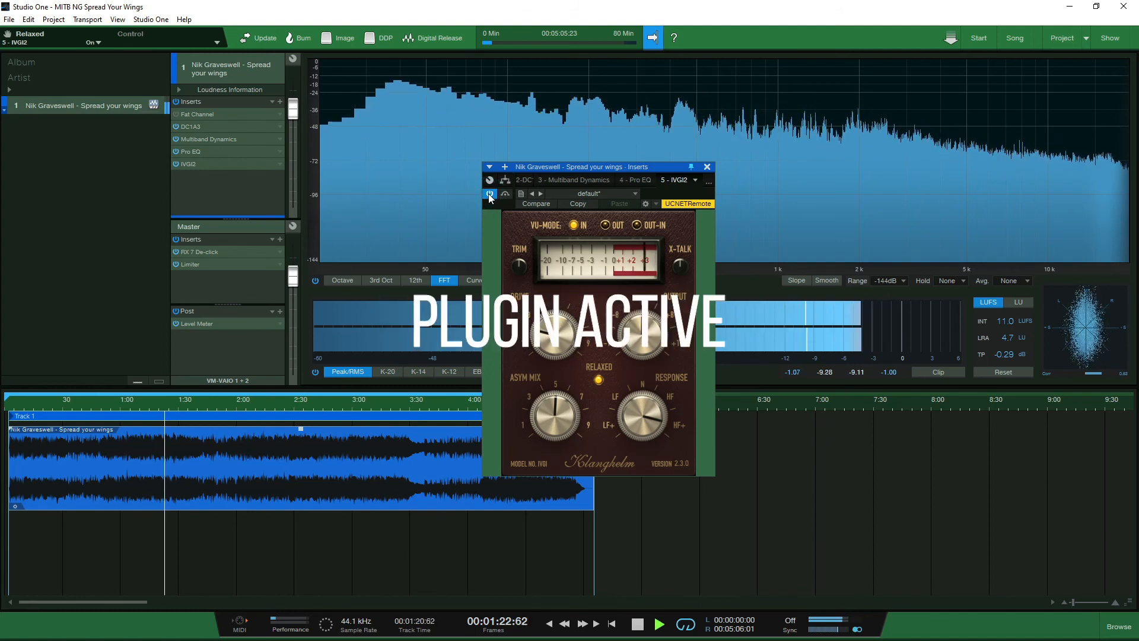